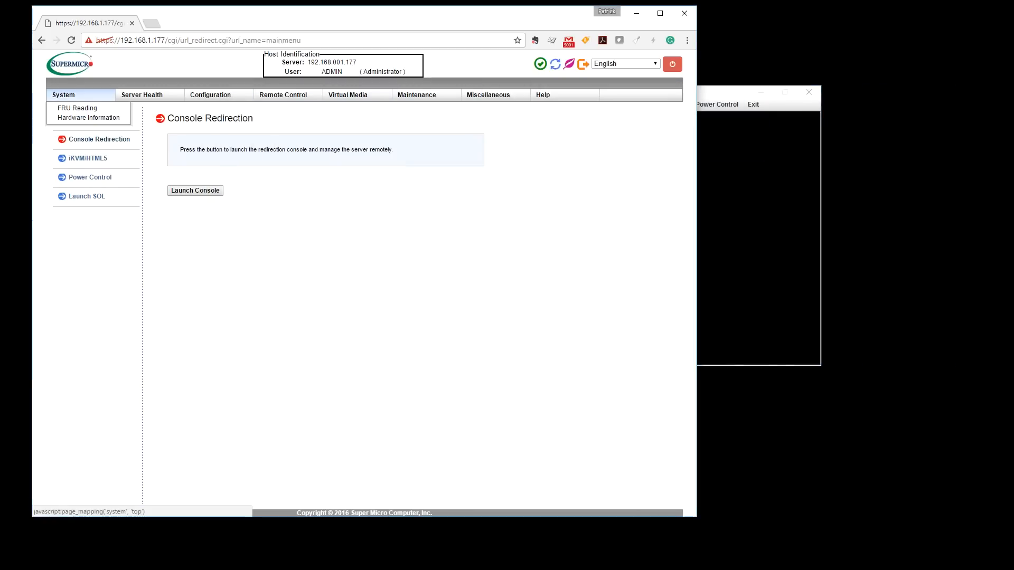
# Show the server's Hardware Information page with CPU and DIMM details.
pyautogui.click(89, 117)
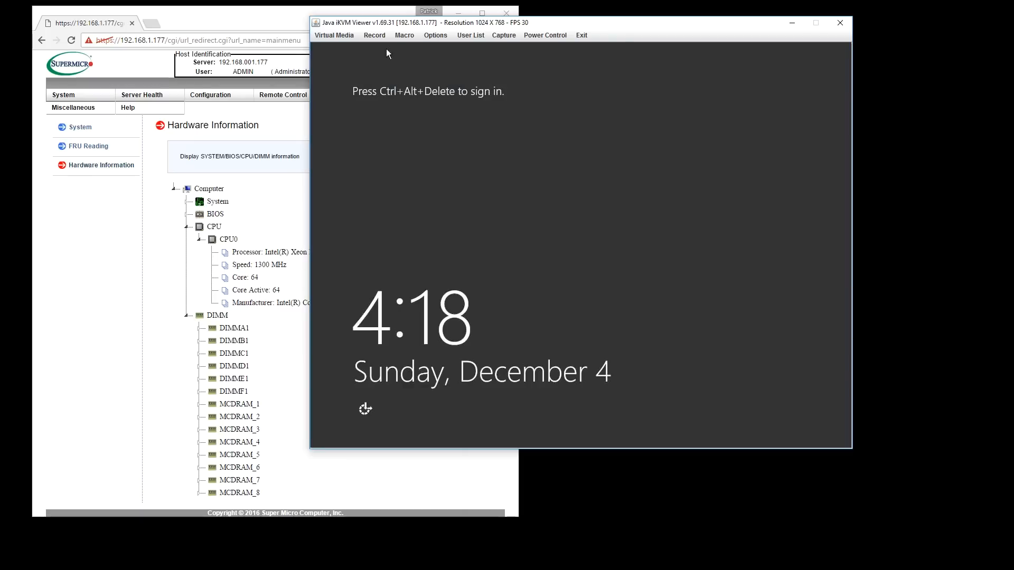
# Send Ctrl+Alt+Del via the Macro menu and sign in as Administrator.
pyautogui.click(404, 35)
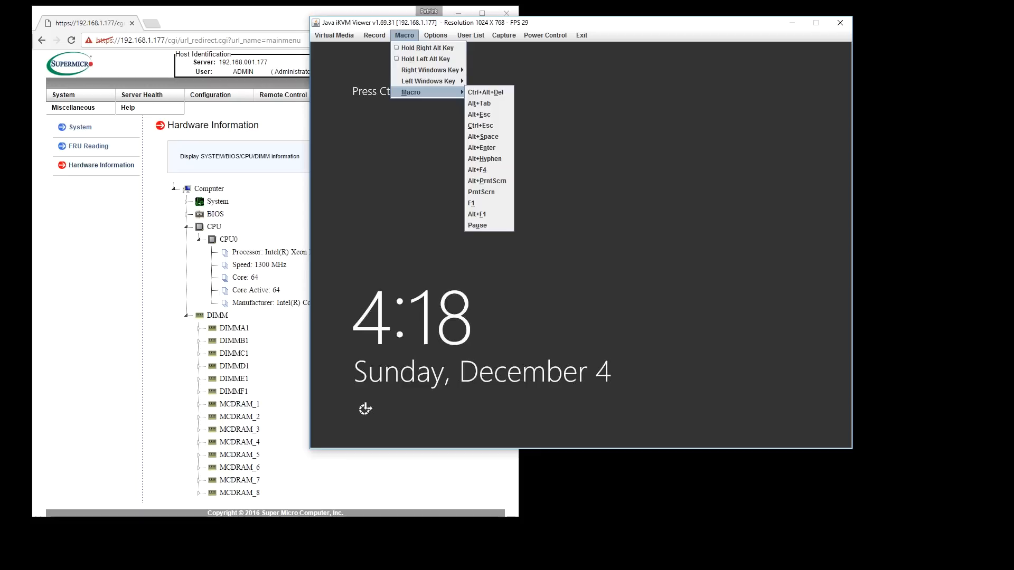
pyautogui.click(479, 91)
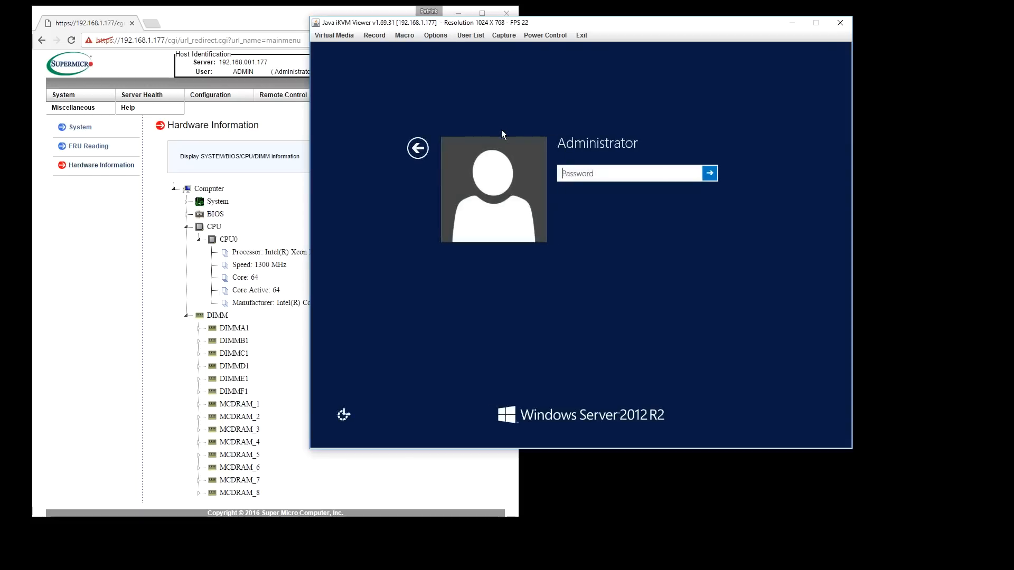
pyautogui.write('password')
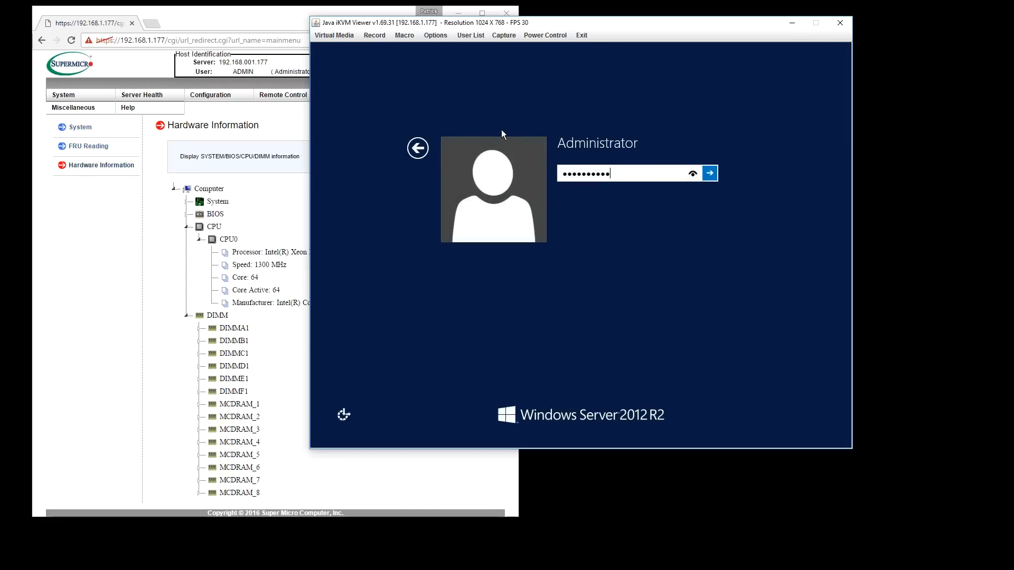
pyautogui.click(709, 172)
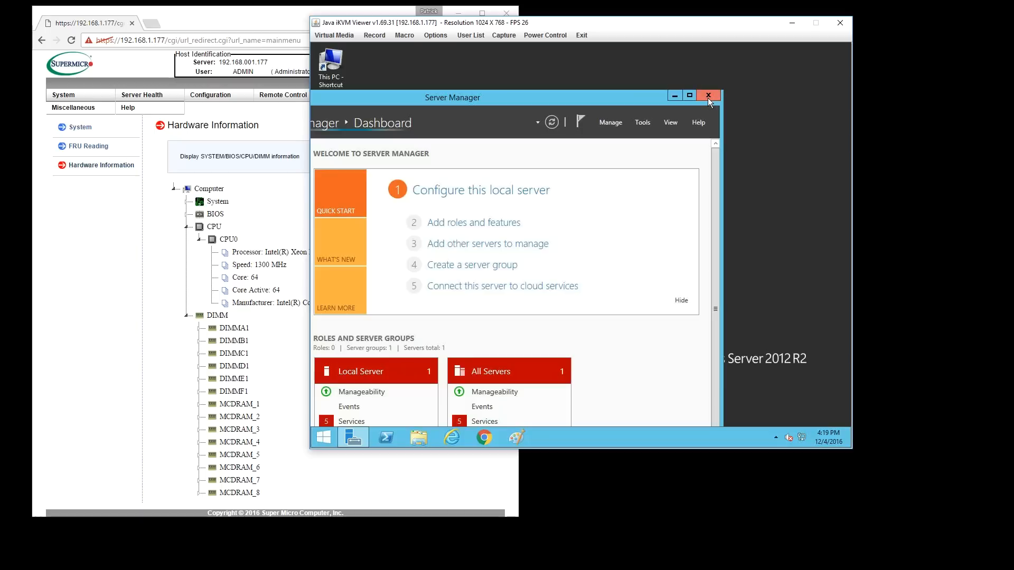
# Close Server Manager and launch the CINEBENCH desktop shortcut, allowing it to run.
pyautogui.click(707, 95)
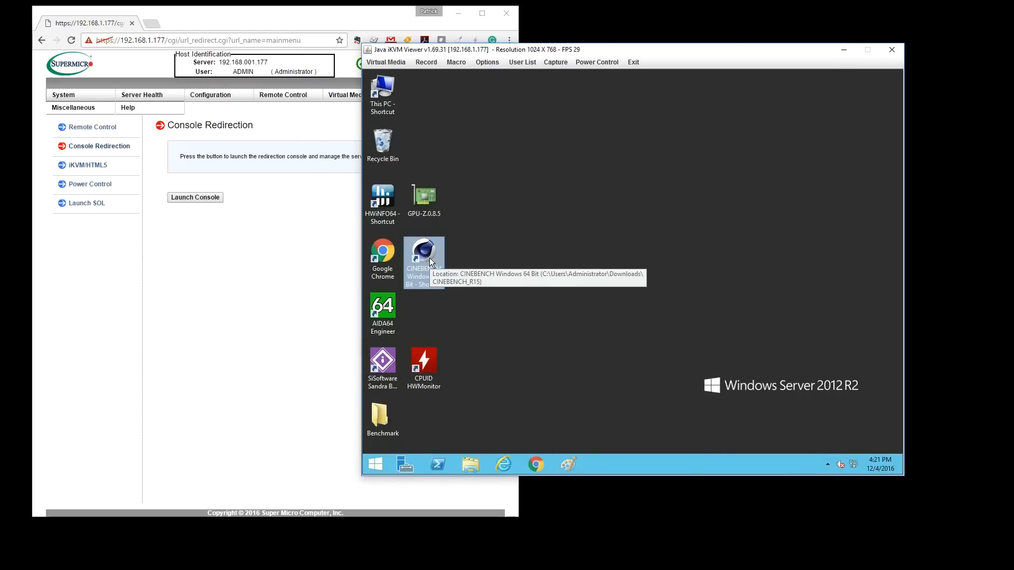
pyautogui.doubleClick(423, 251)
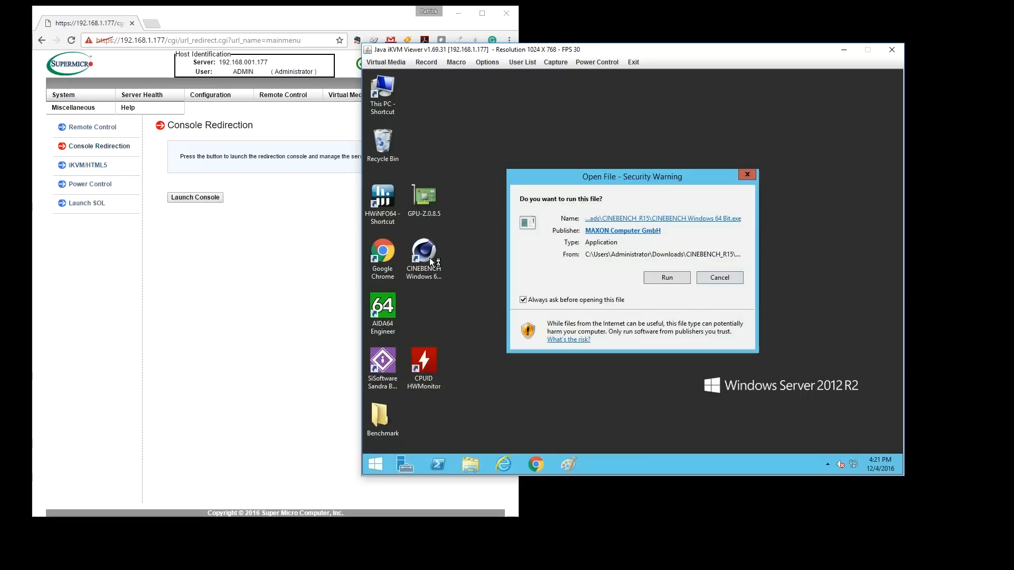
pyautogui.click(666, 277)
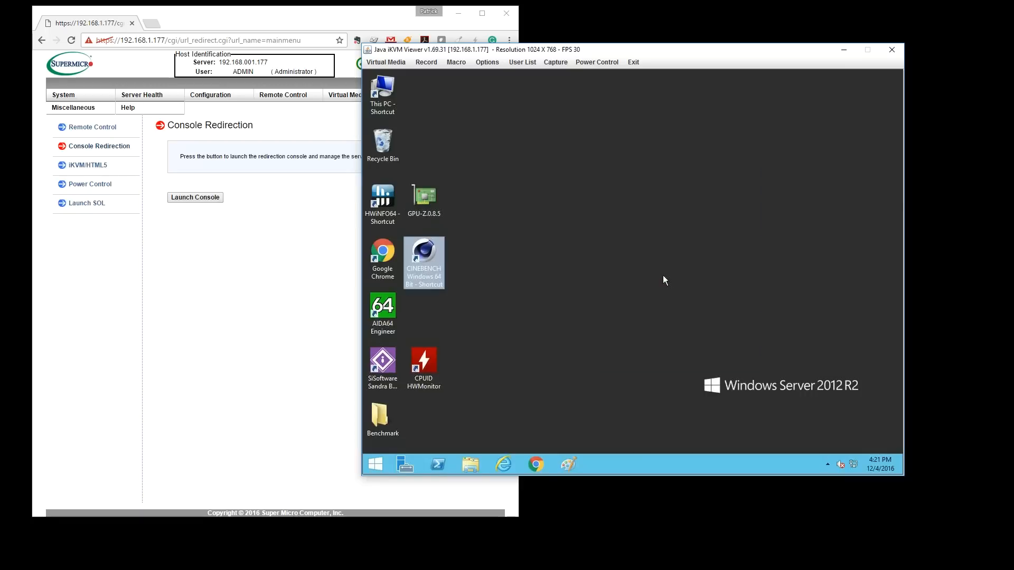
pyautogui.doubleClick(423, 262)
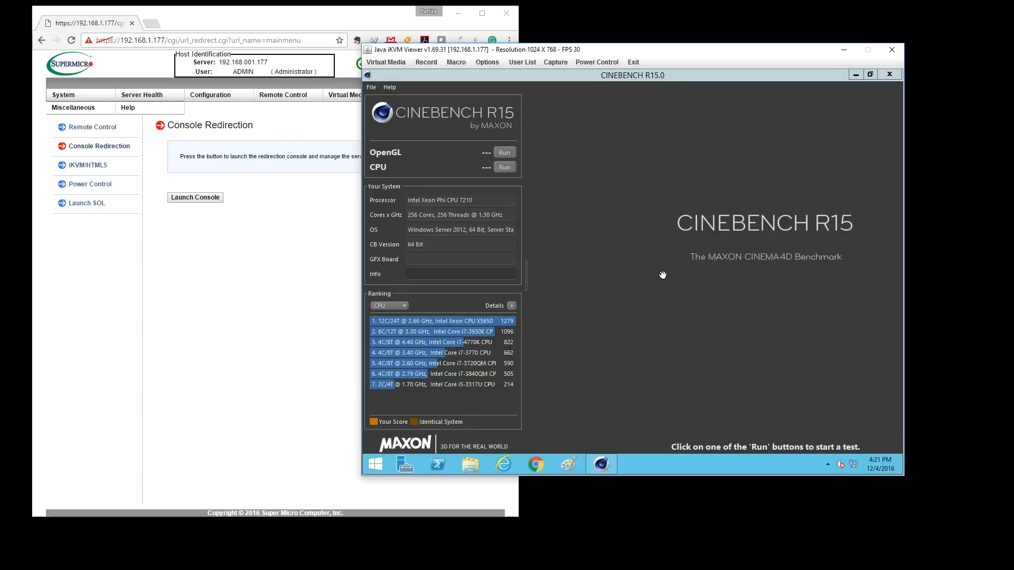
pyautogui.moveTo(570, 244)
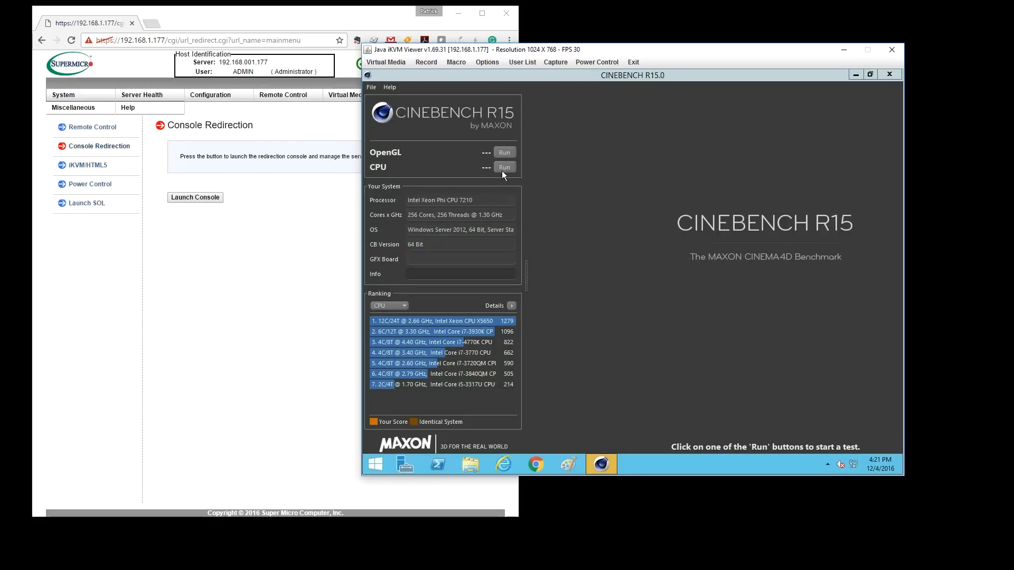
# Run the Cinebench CPU test until the 1648 cb score appears.
pyautogui.click(504, 167)
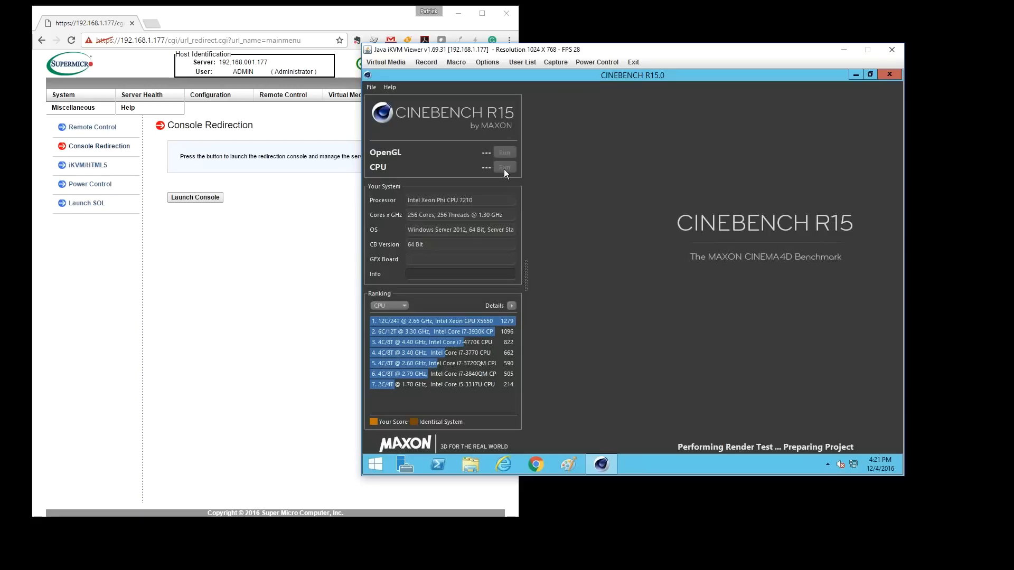
pyautogui.moveTo(364, 191)
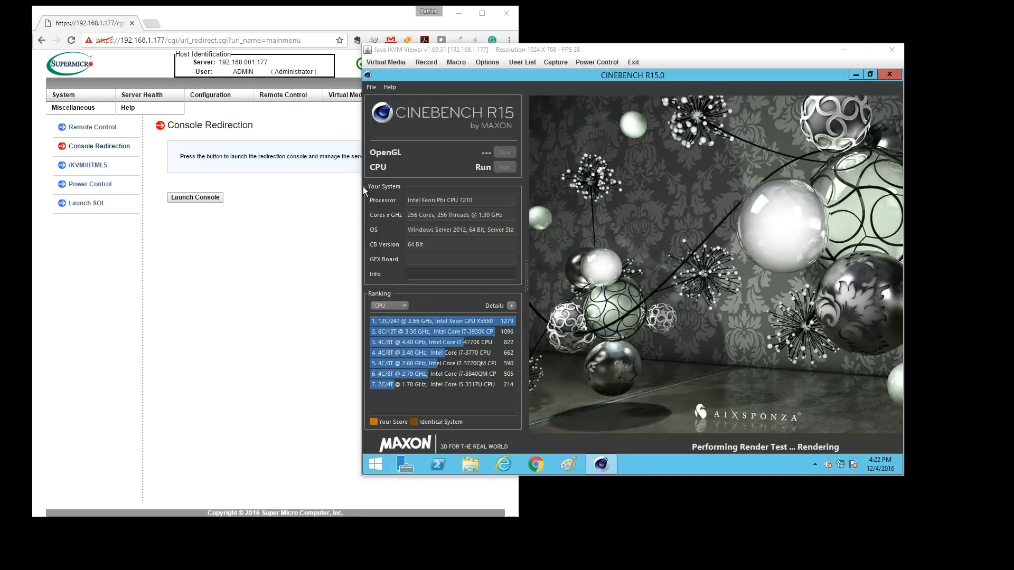
pyautogui.click(504, 167)
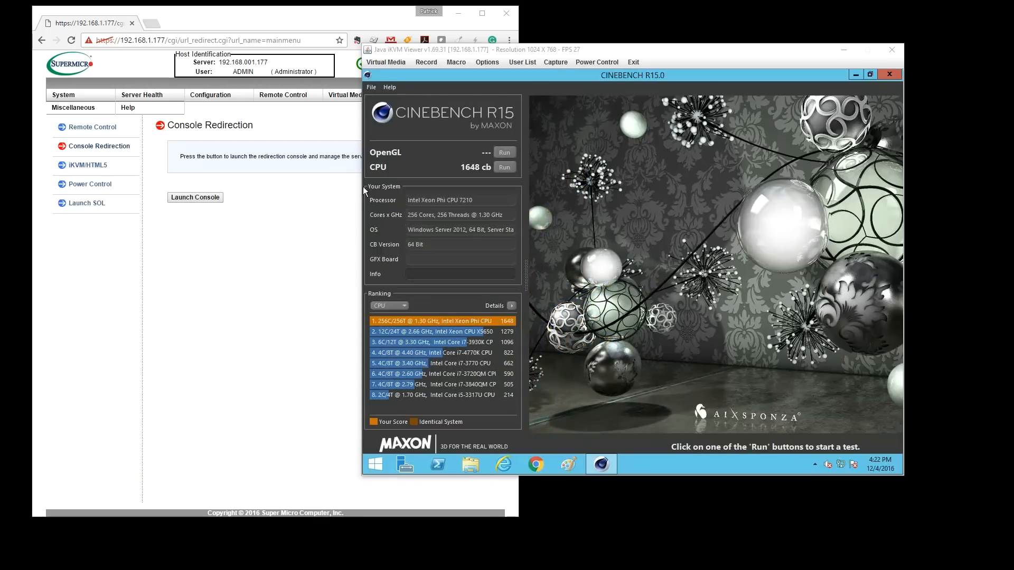